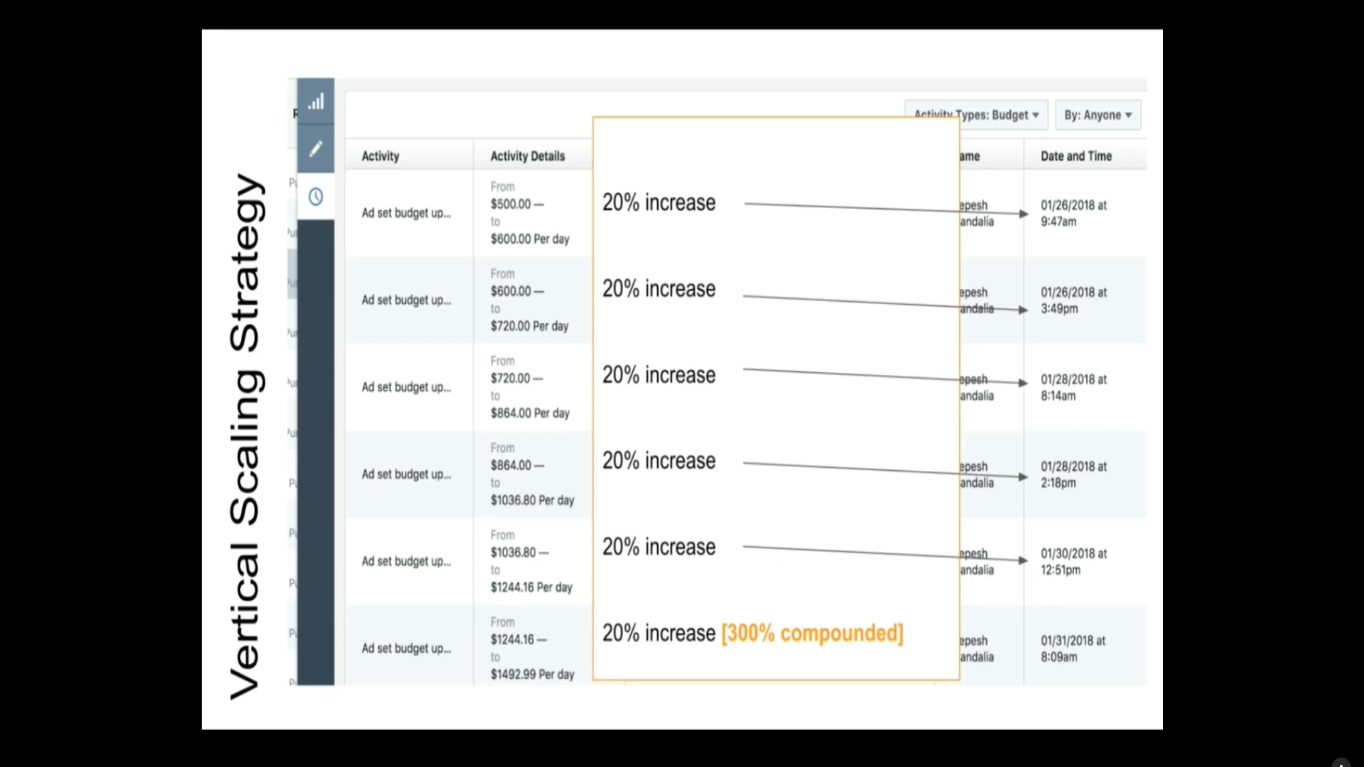
{"action": "mouse_move", "coordinate": [1078, 313]}
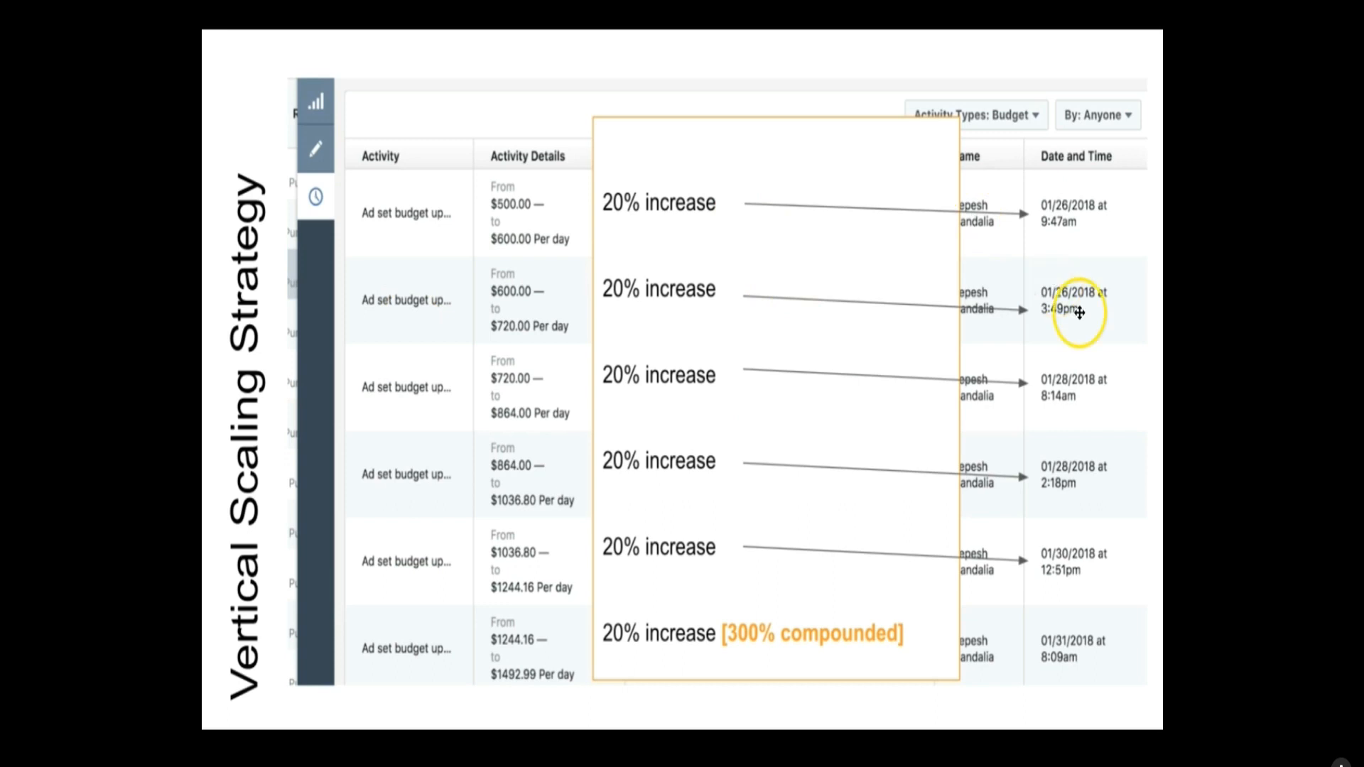
{"action": "mouse_move", "coordinate": [701, 194]}
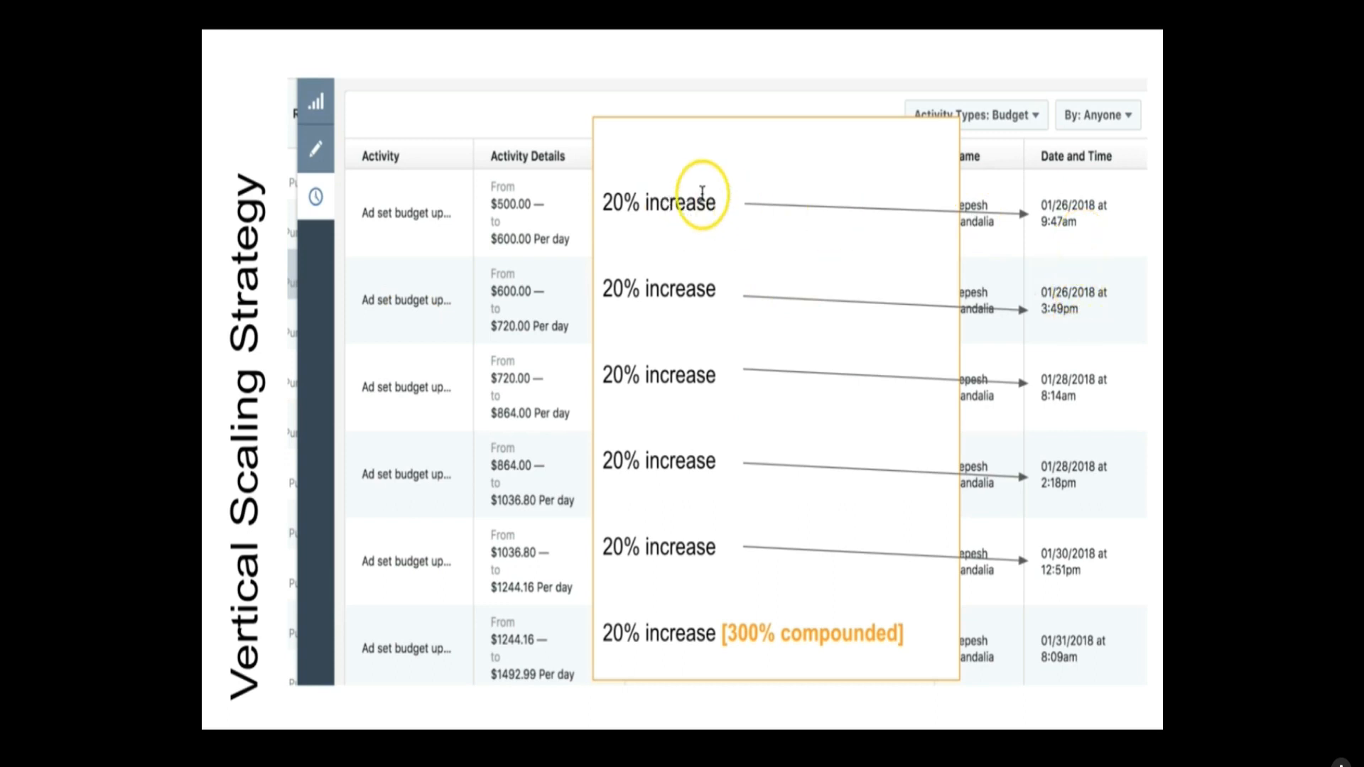
{"action": "mouse_move", "coordinate": [794, 392]}
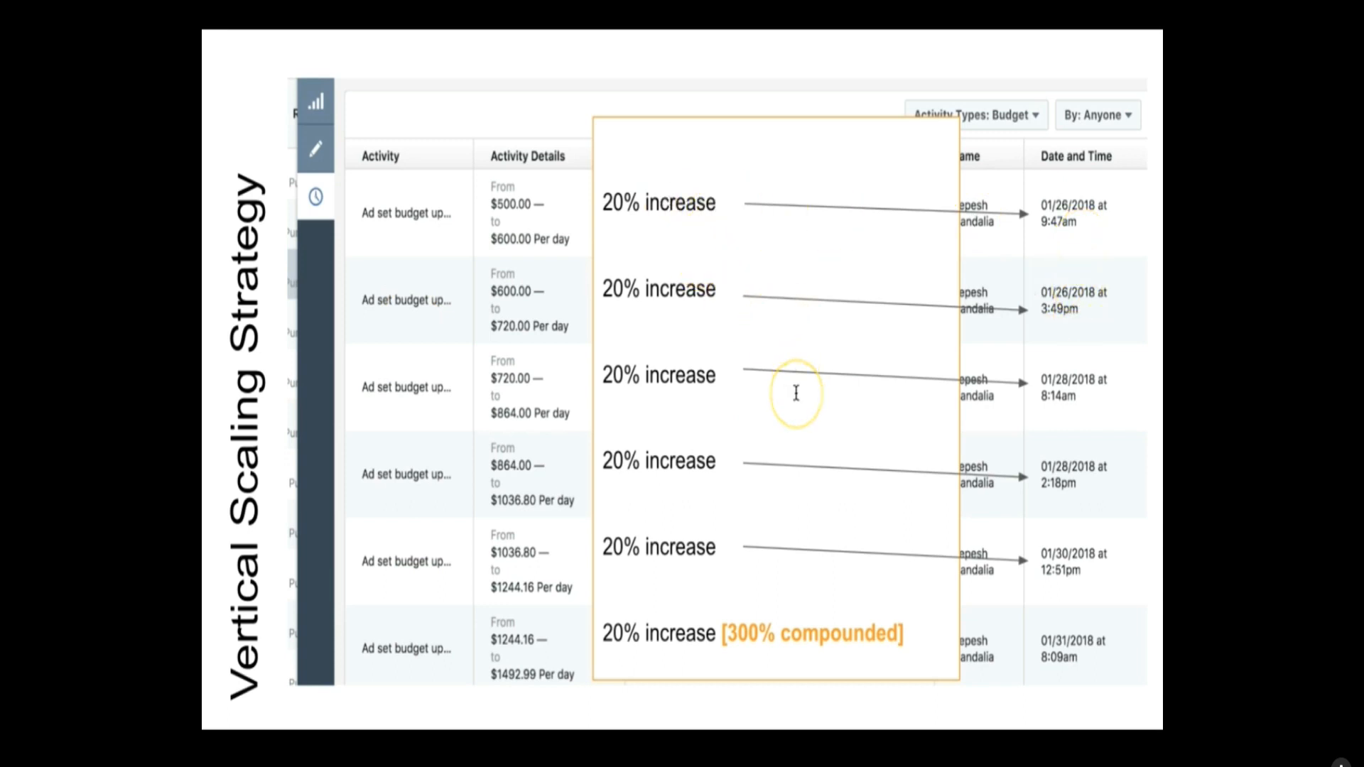
{"action": "mouse_move", "coordinate": [578, 192]}
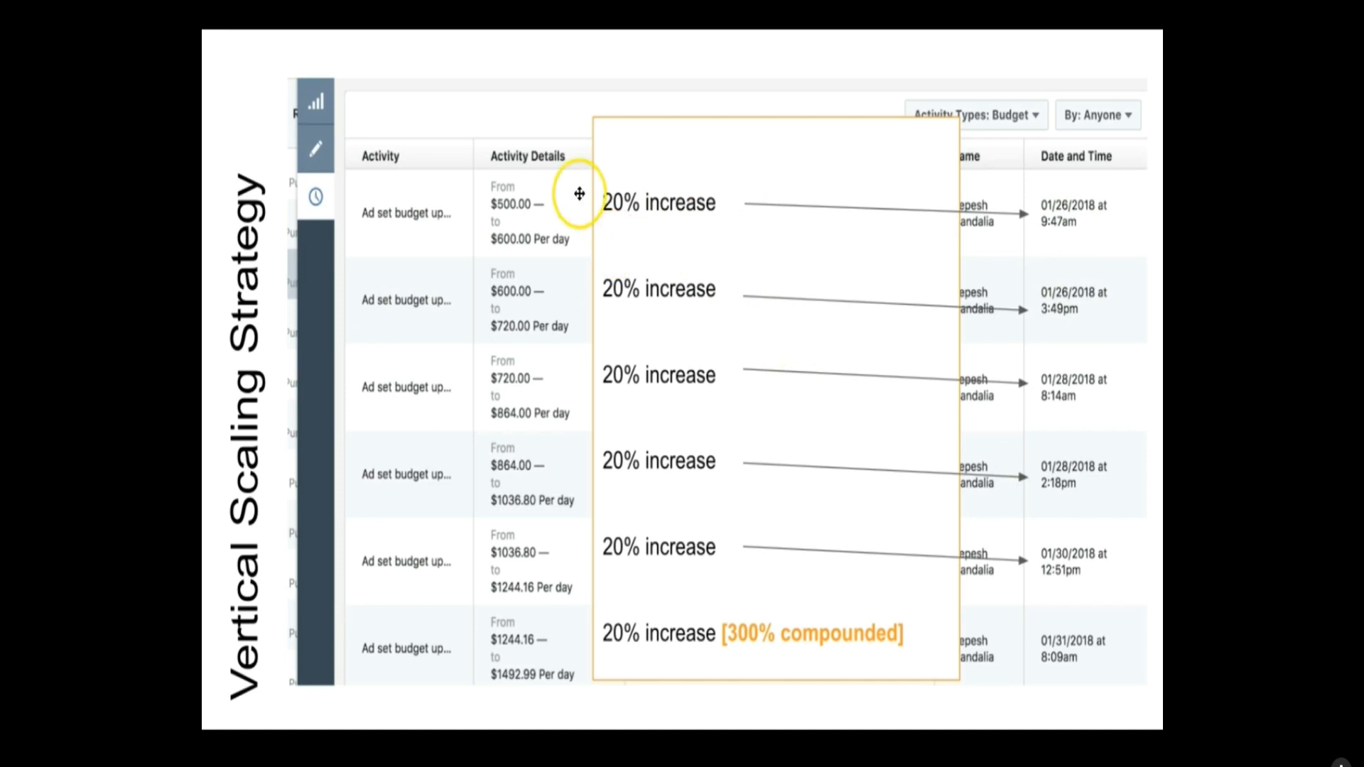
{"action": "mouse_move", "coordinate": [569, 270]}
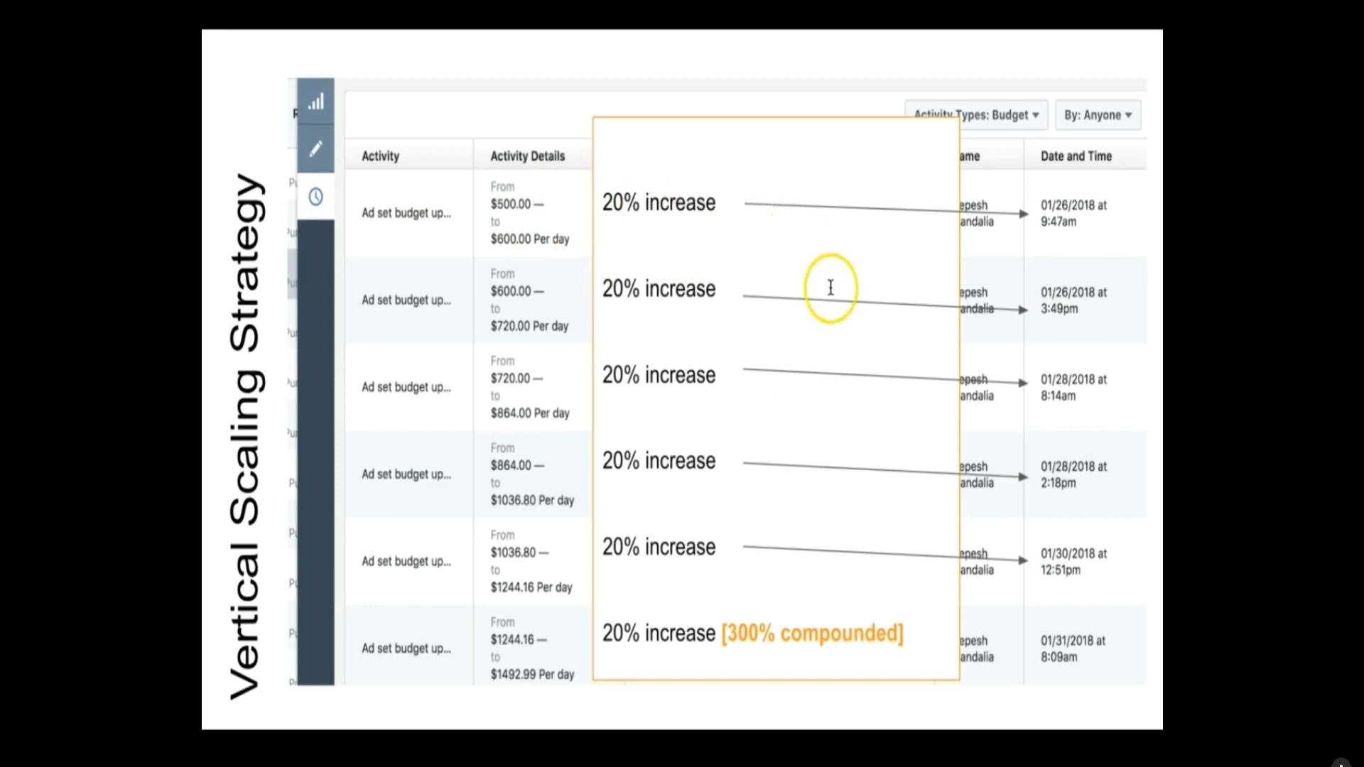
{"action": "mouse_move", "coordinate": [825, 683]}
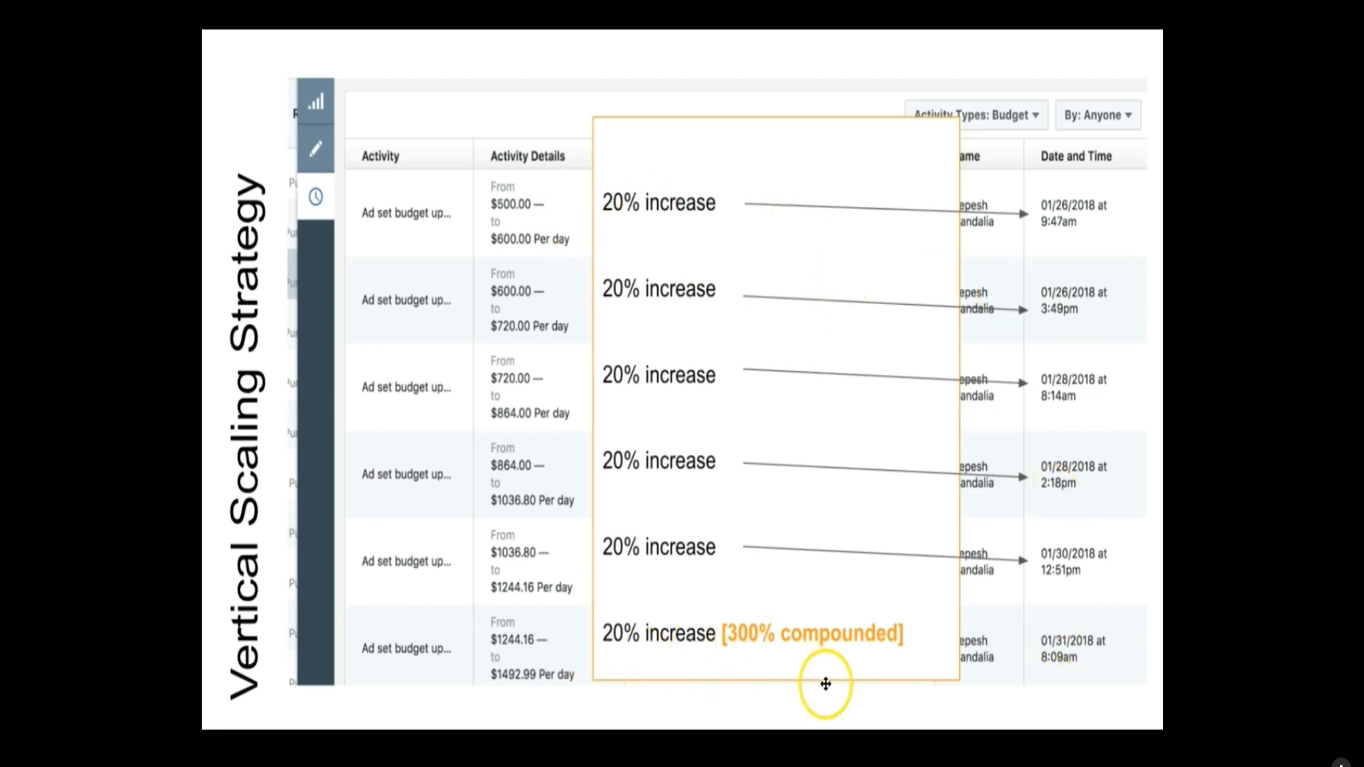
{"action": "mouse_move", "coordinate": [433, 616]}
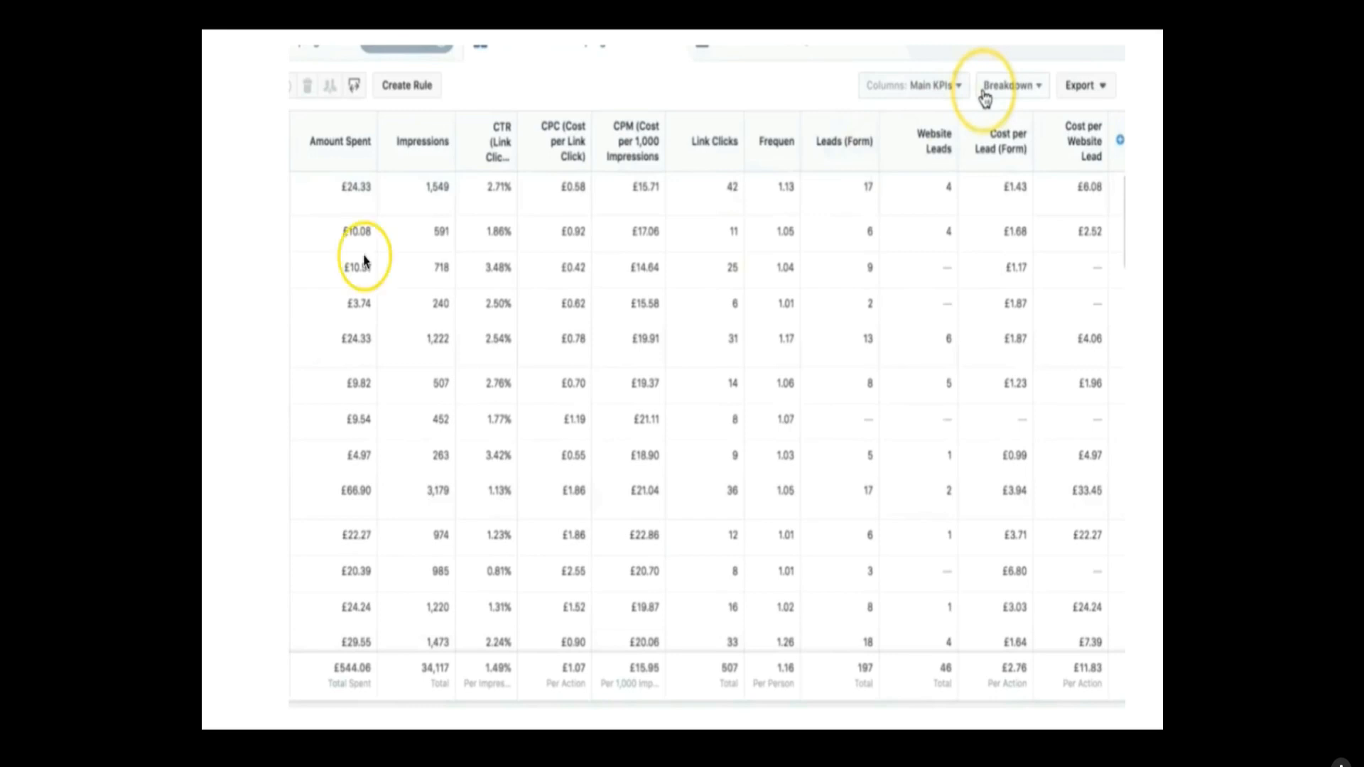
{"action": "mouse_move", "coordinate": [522, 572]}
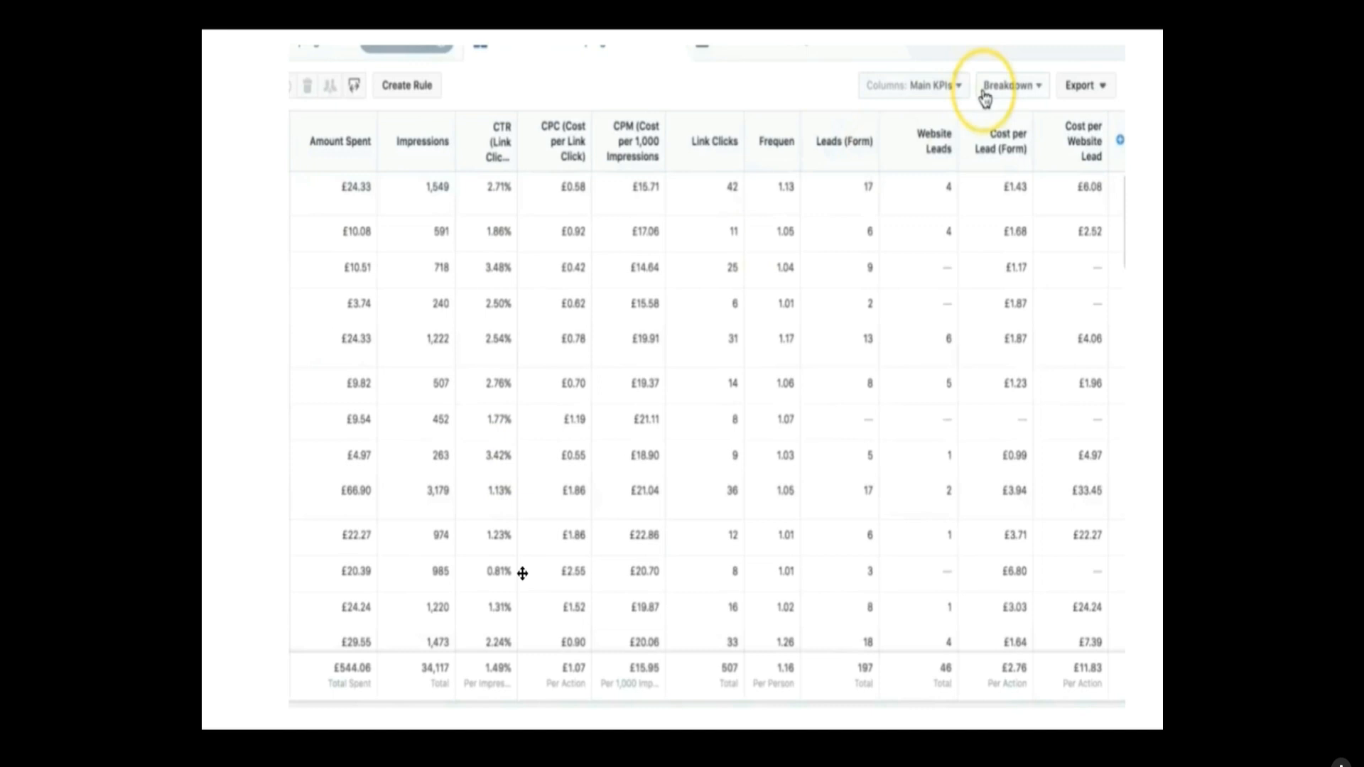
{"action": "mouse_move", "coordinate": [794, 443]}
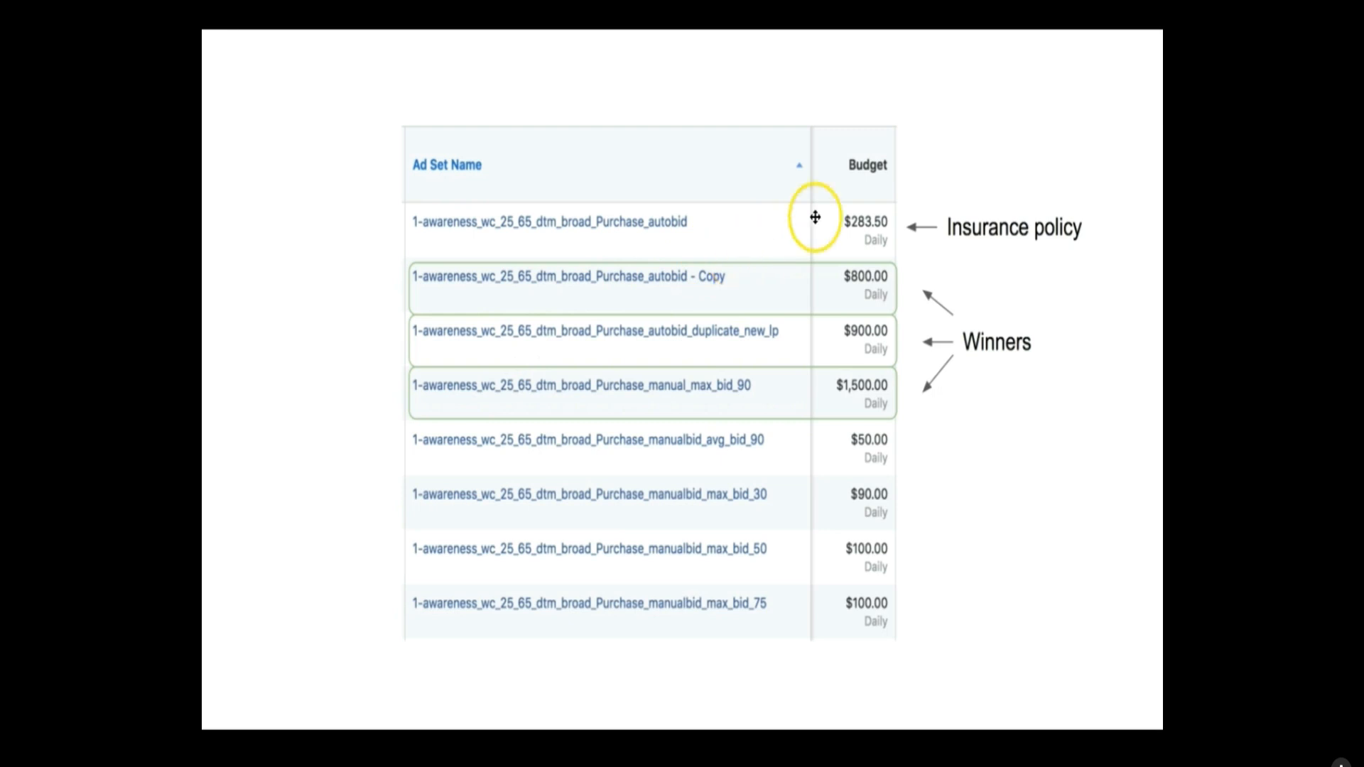
{"action": "mouse_move", "coordinate": [873, 254]}
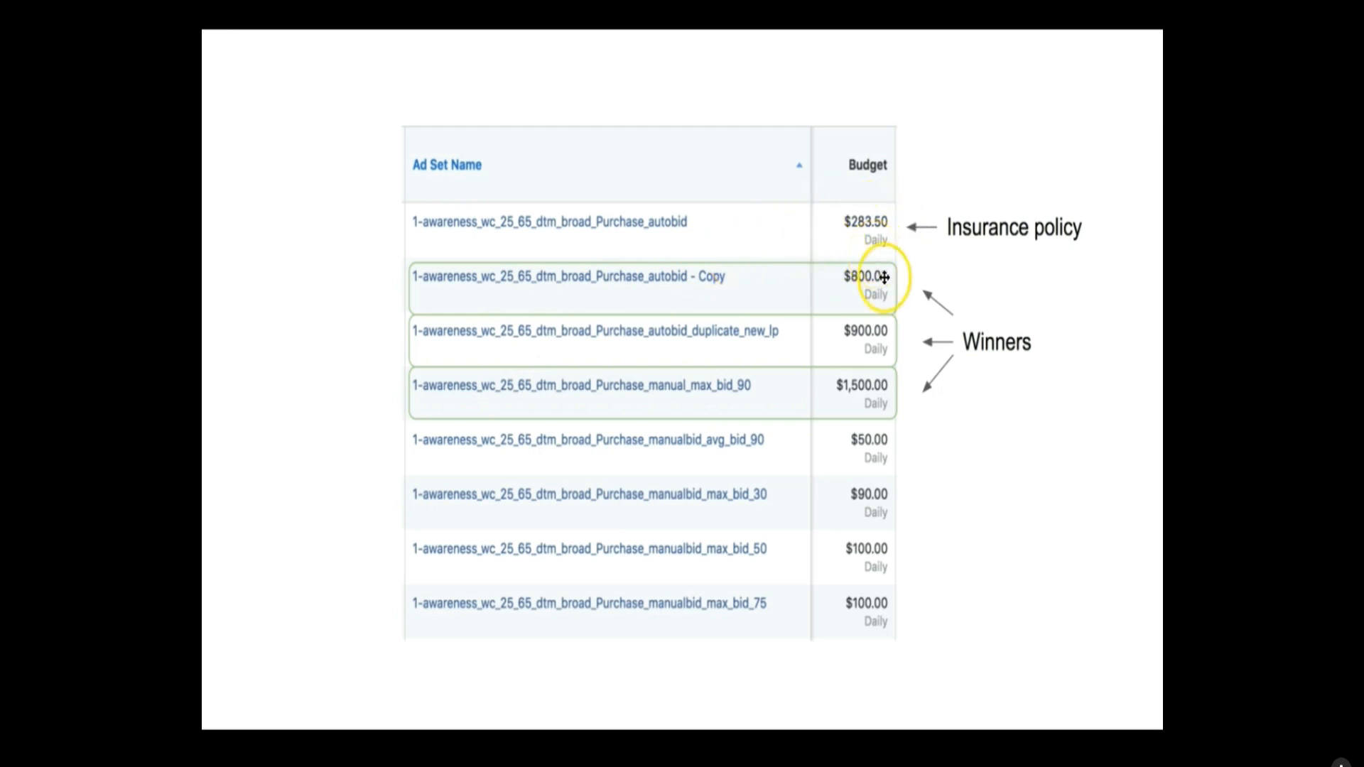
{"action": "mouse_move", "coordinate": [750, 358]}
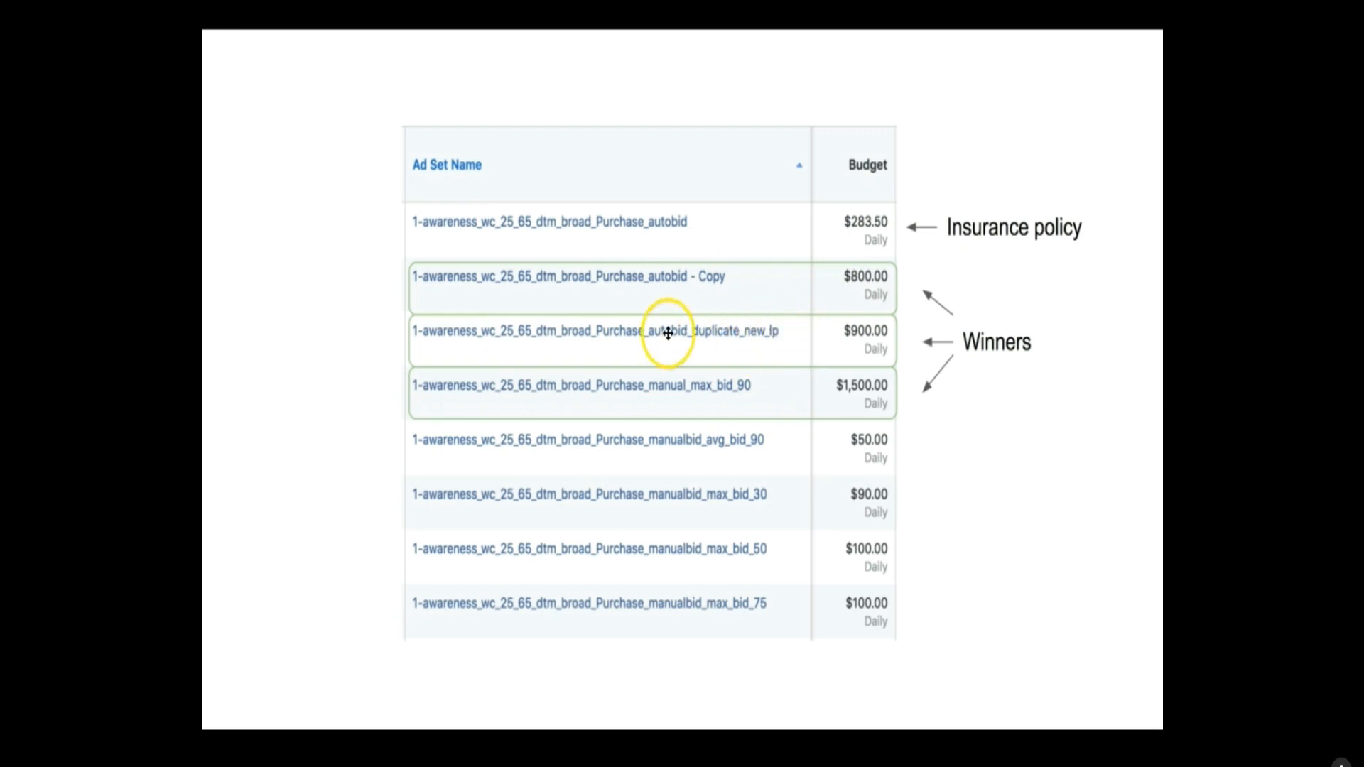
{"action": "mouse_move", "coordinate": [752, 381]}
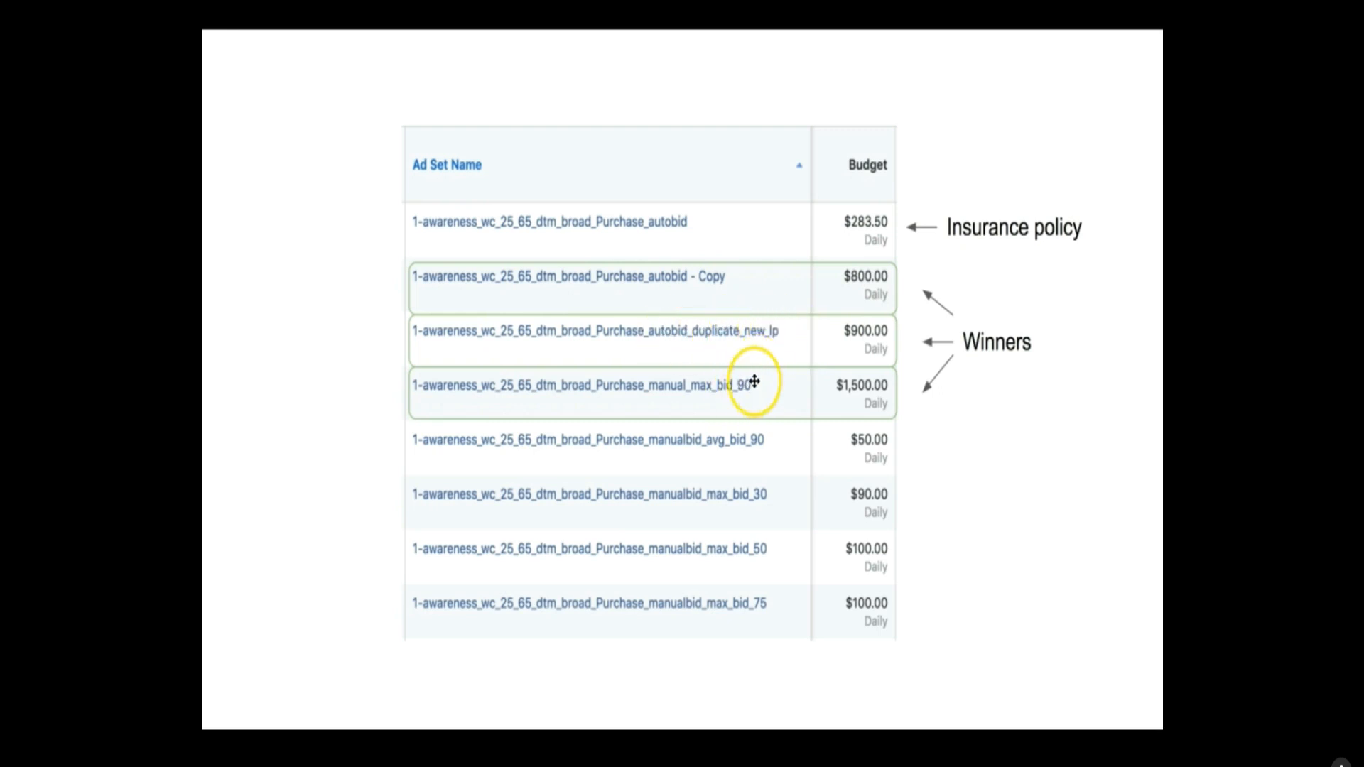
{"action": "mouse_move", "coordinate": [767, 522]}
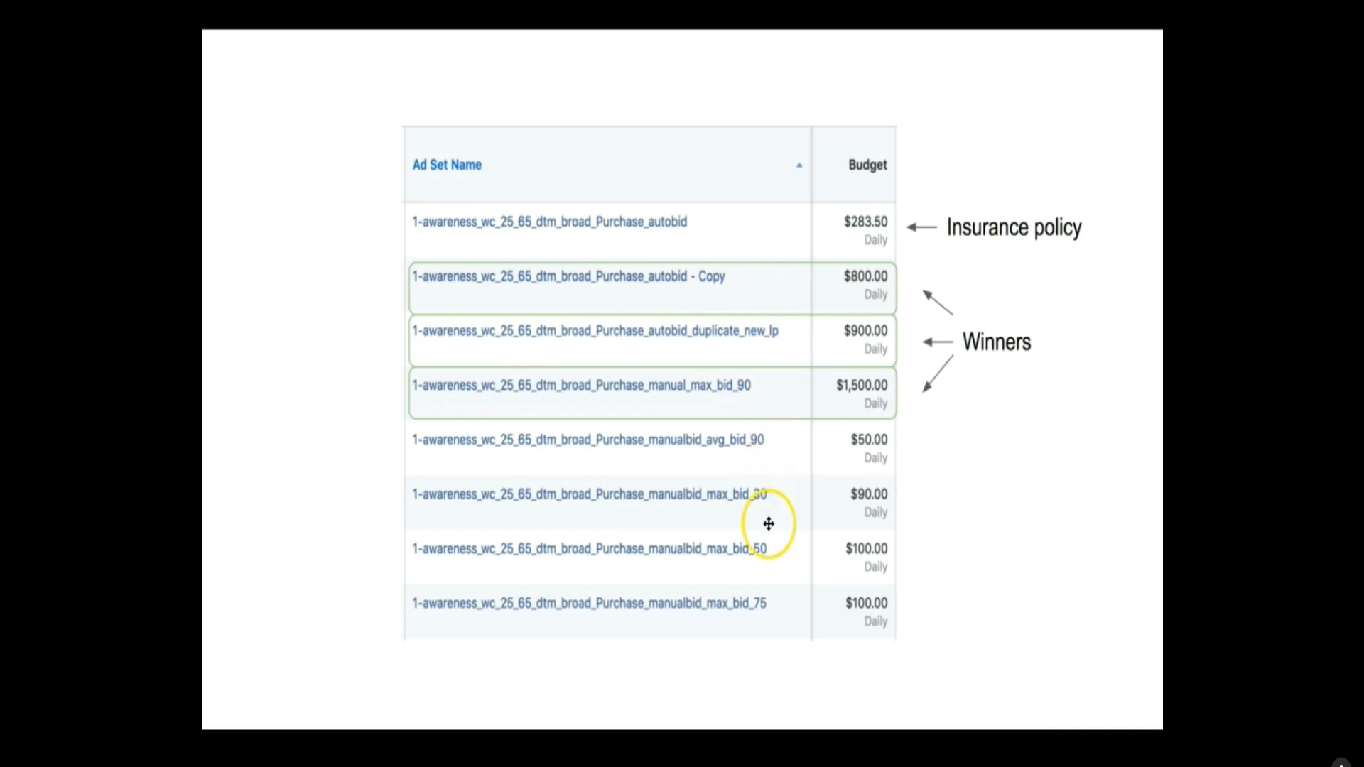
{"action": "mouse_move", "coordinate": [750, 628]}
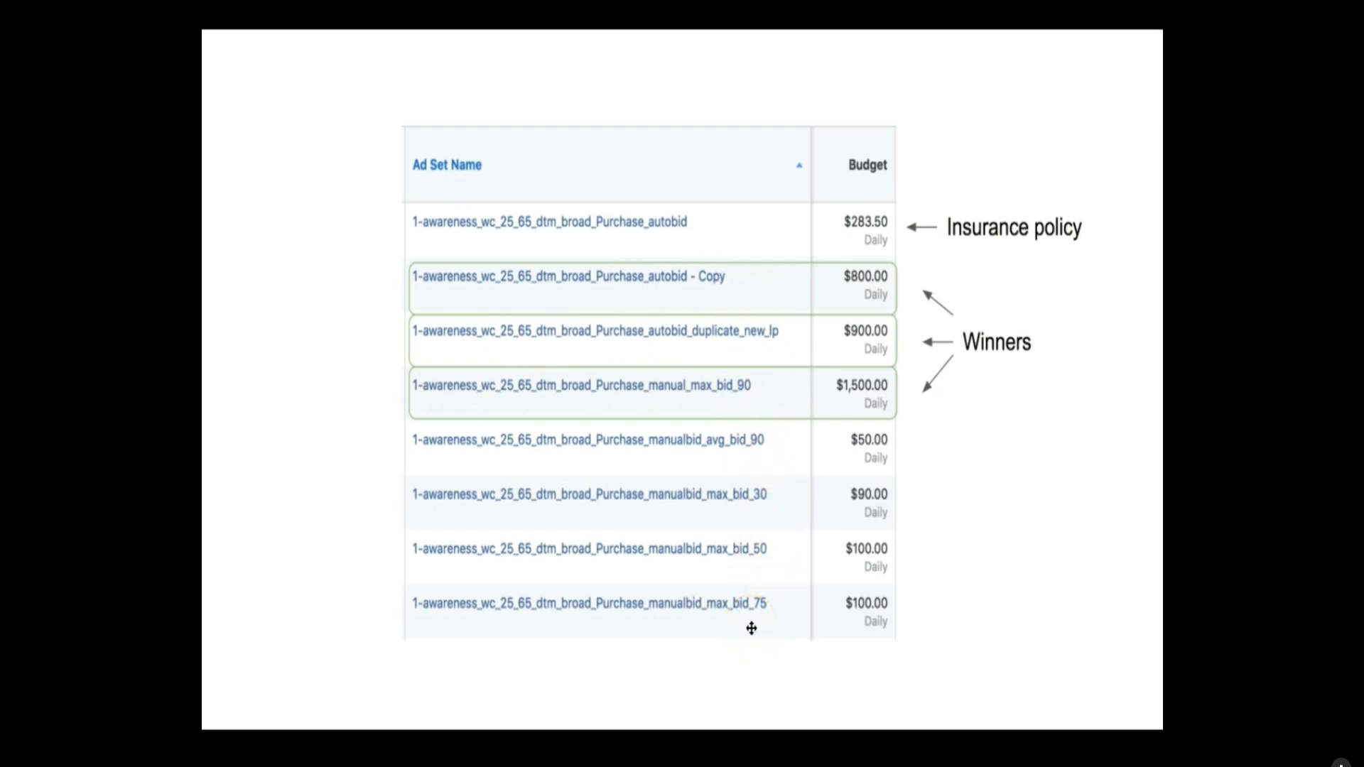
{"action": "mouse_move", "coordinate": [732, 366]}
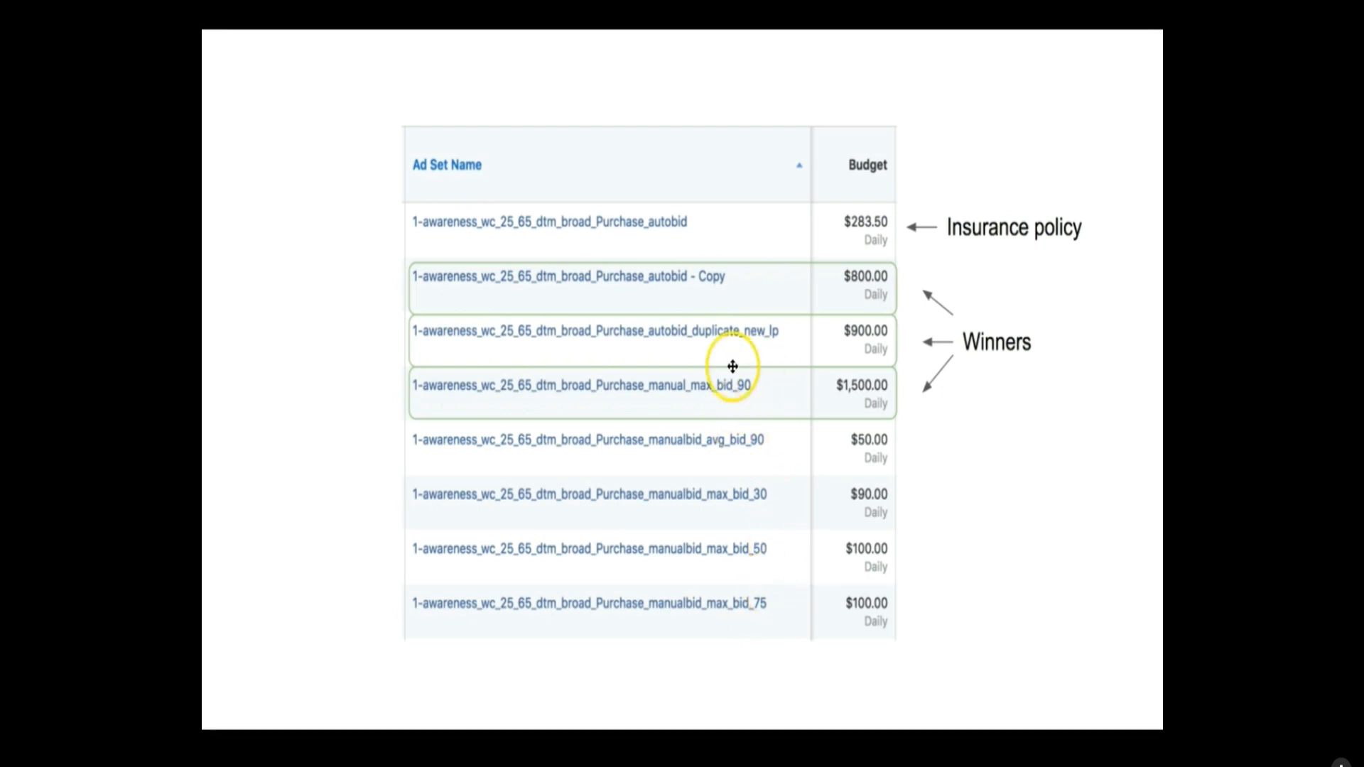
{"action": "mouse_move", "coordinate": [732, 443]}
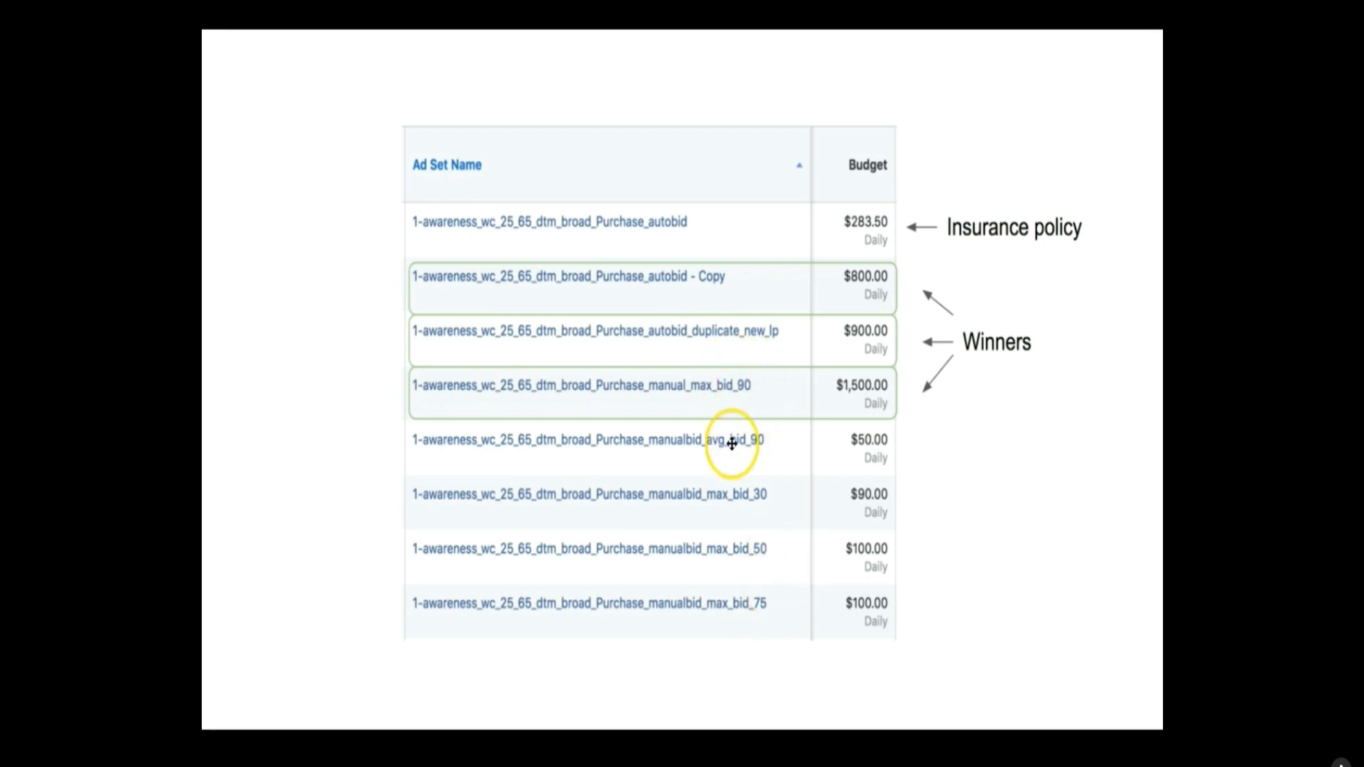
{"action": "mouse_move", "coordinate": [766, 504]}
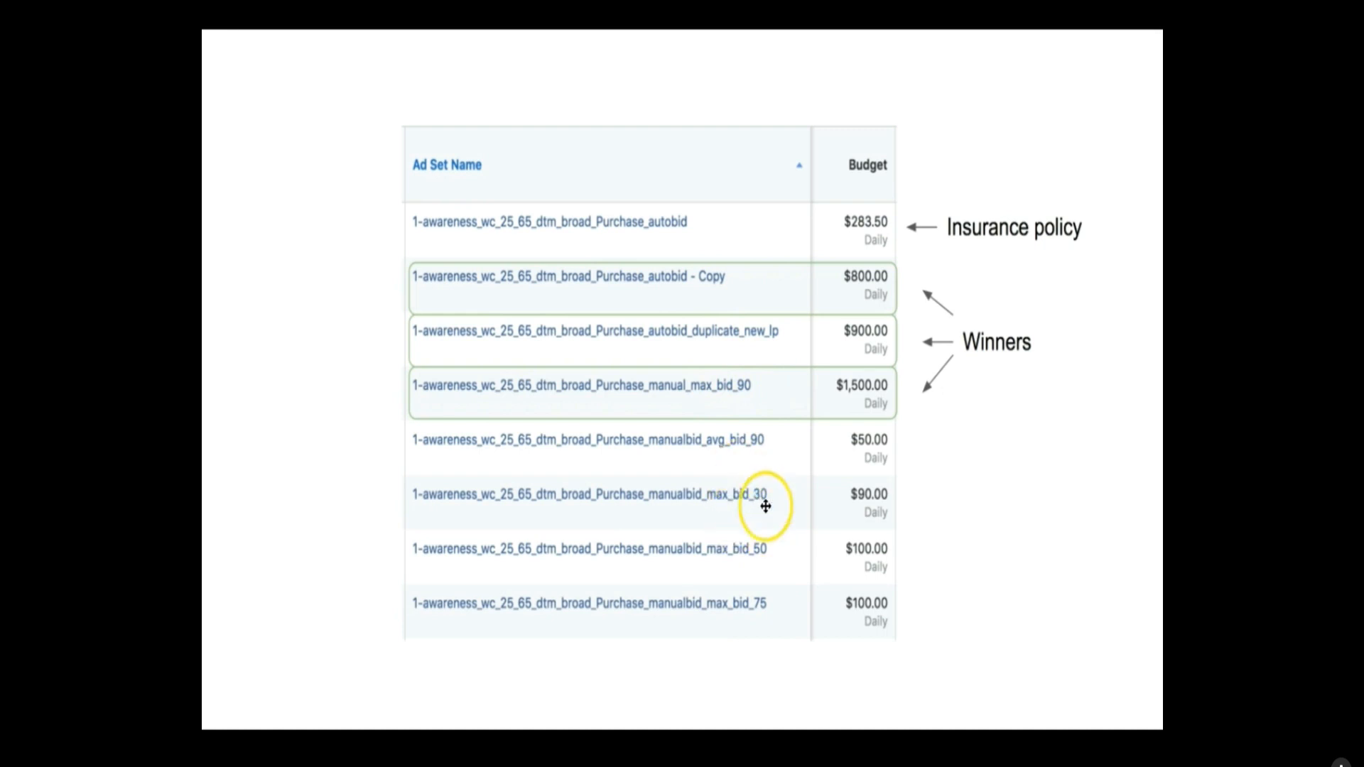
{"action": "mouse_move", "coordinate": [756, 386]}
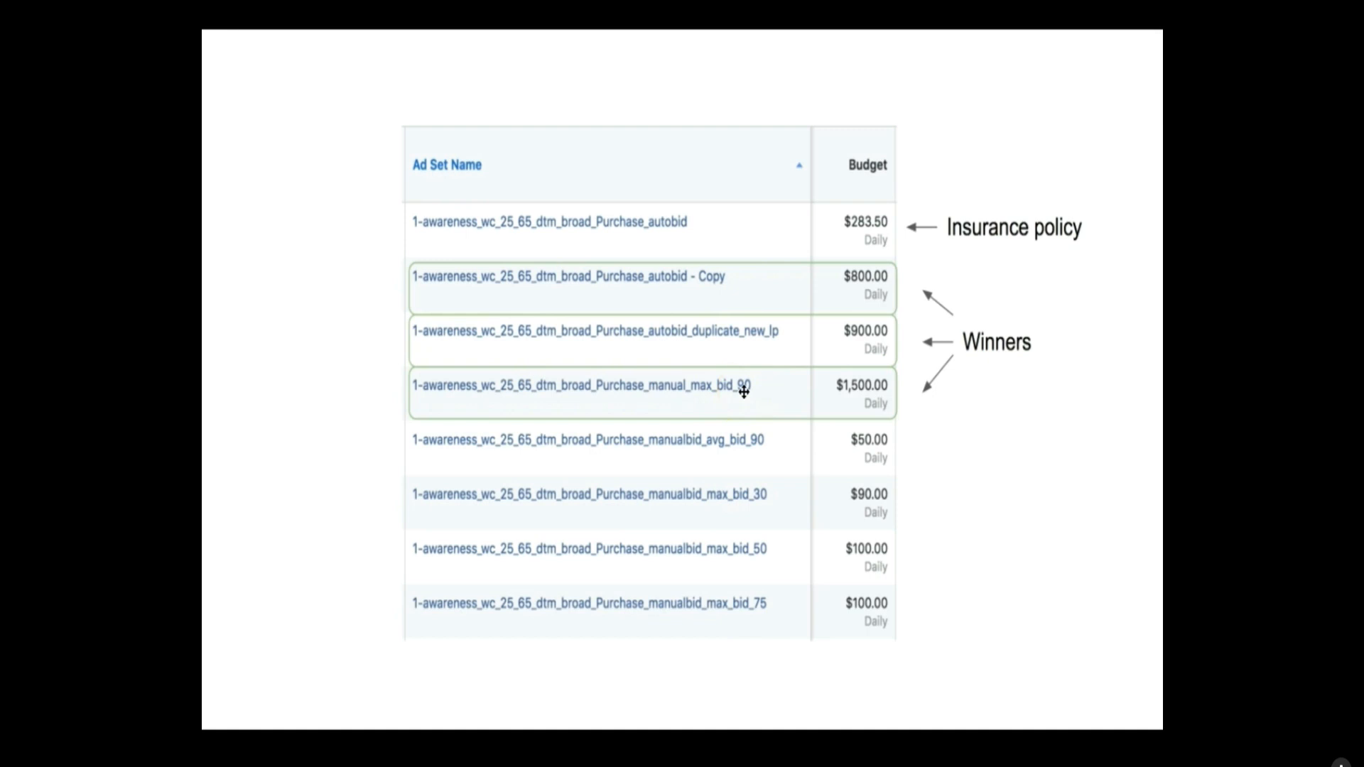
{"action": "mouse_move", "coordinate": [840, 372]}
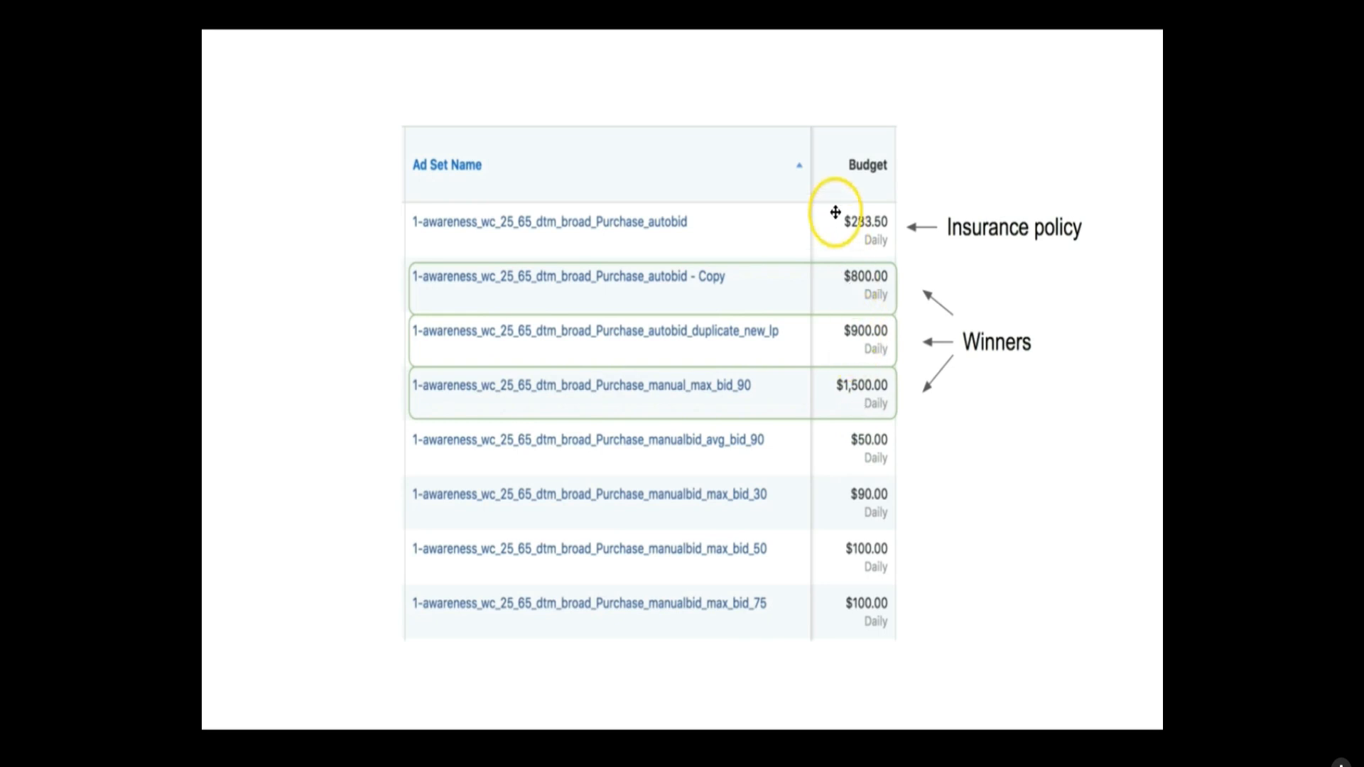
{"action": "mouse_move", "coordinate": [859, 239]}
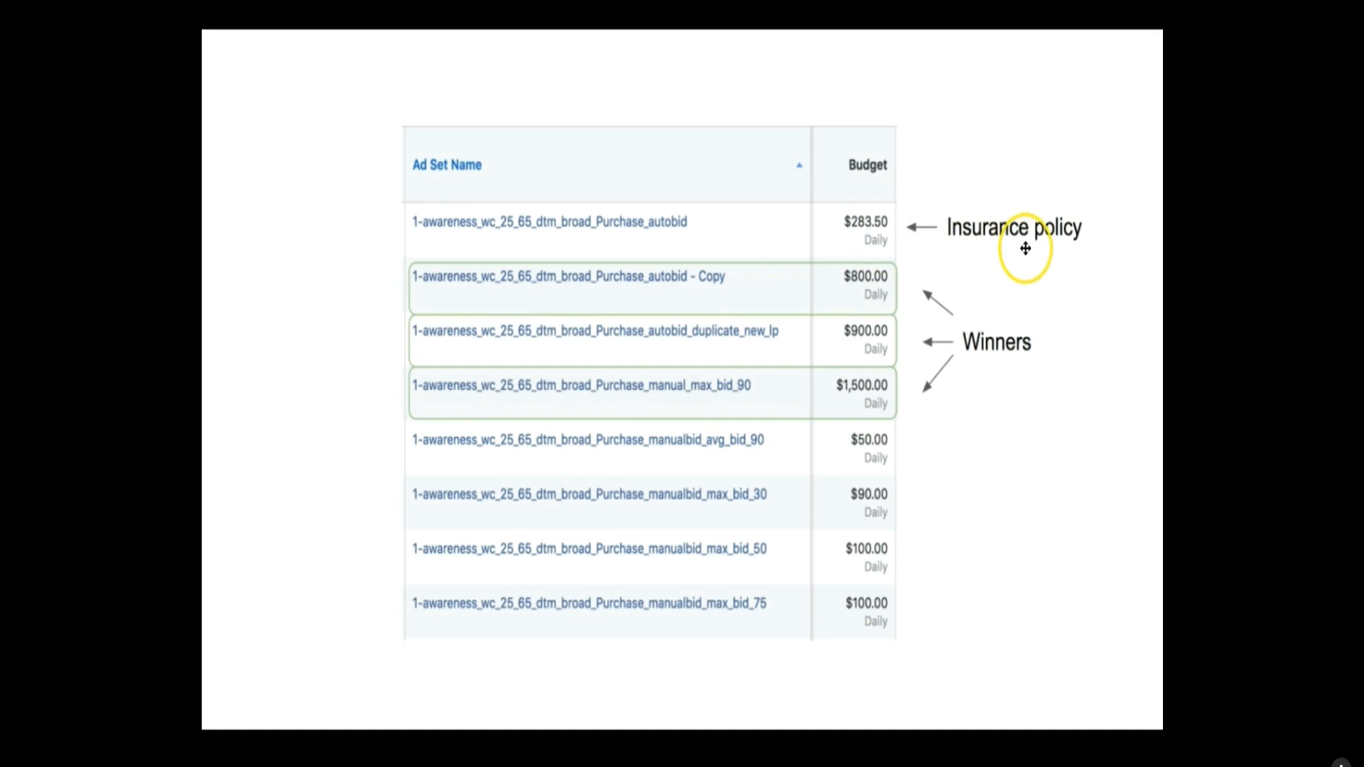
{"action": "mouse_move", "coordinate": [636, 228]}
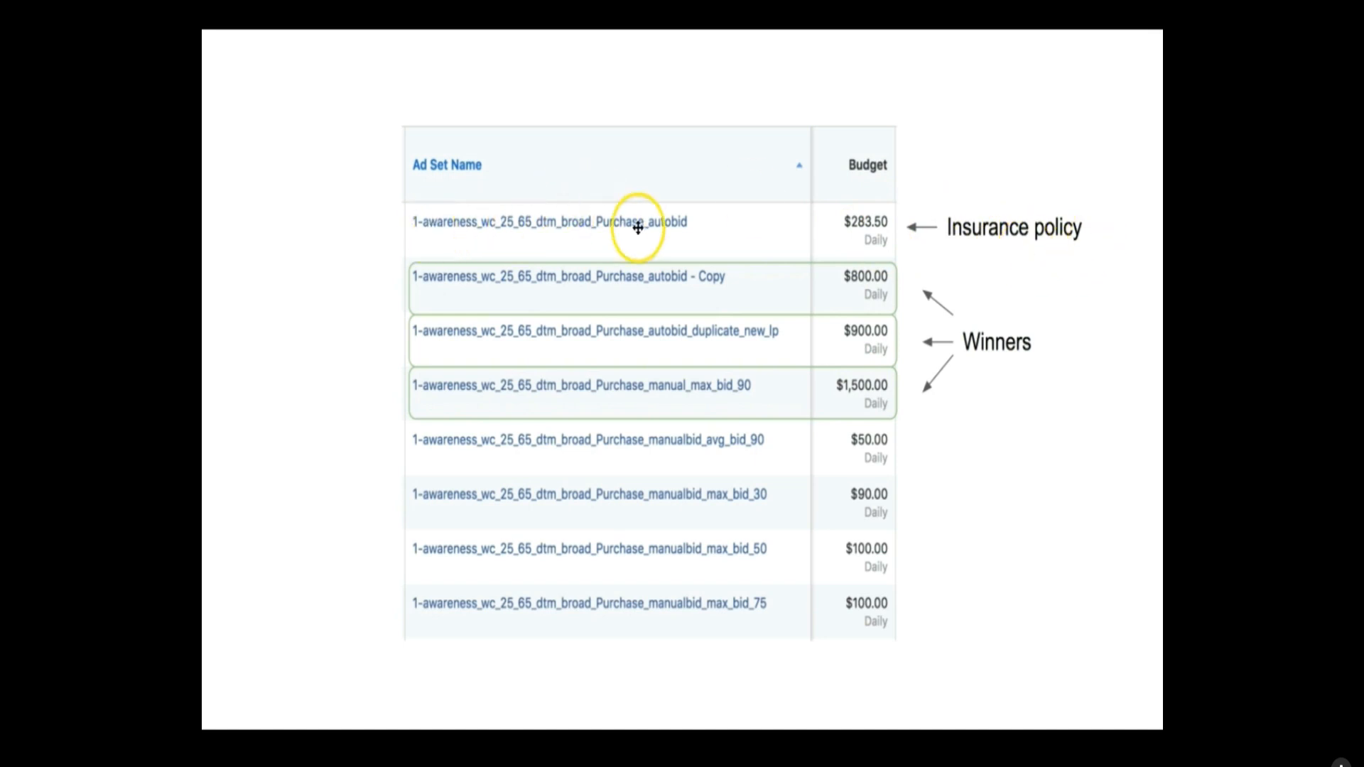
{"action": "mouse_move", "coordinate": [854, 300]}
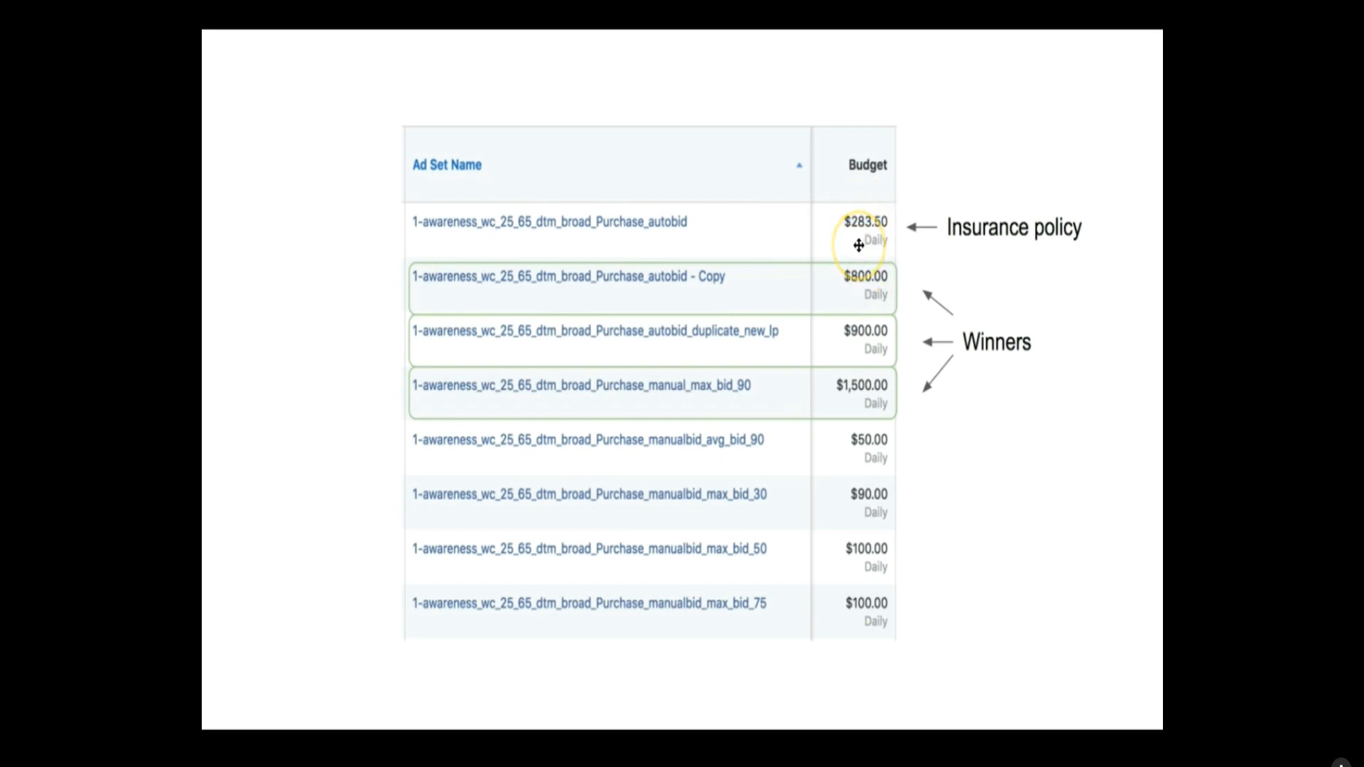
{"action": "mouse_move", "coordinate": [710, 431]}
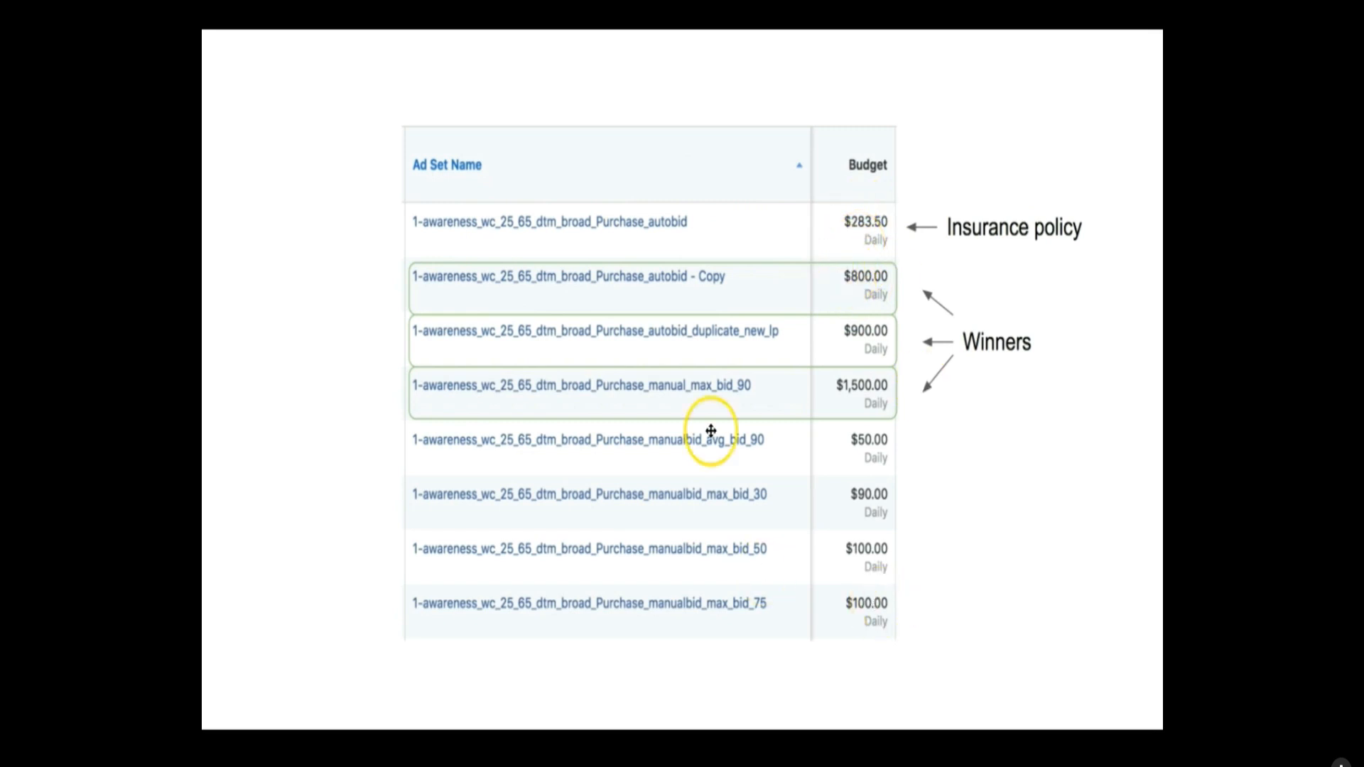
{"action": "mouse_move", "coordinate": [720, 232]}
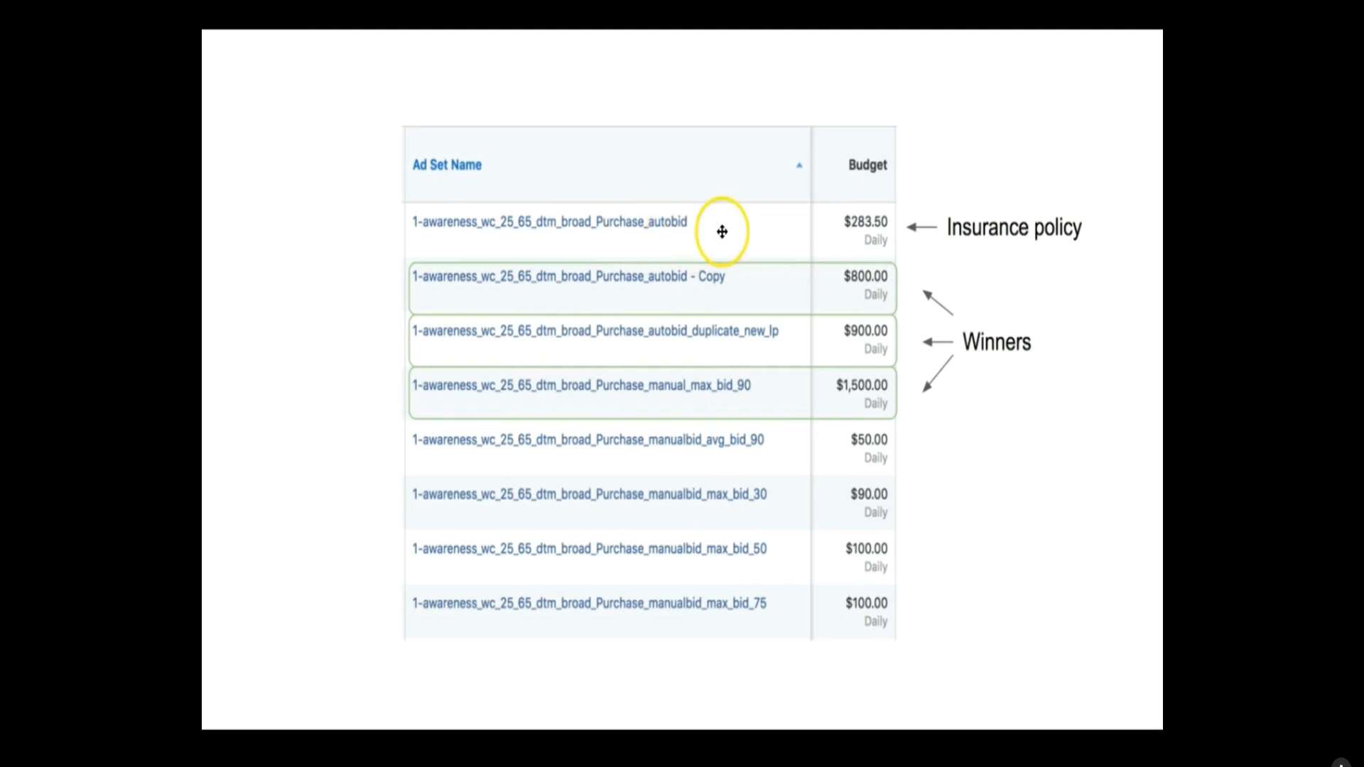
{"action": "mouse_move", "coordinate": [686, 246]}
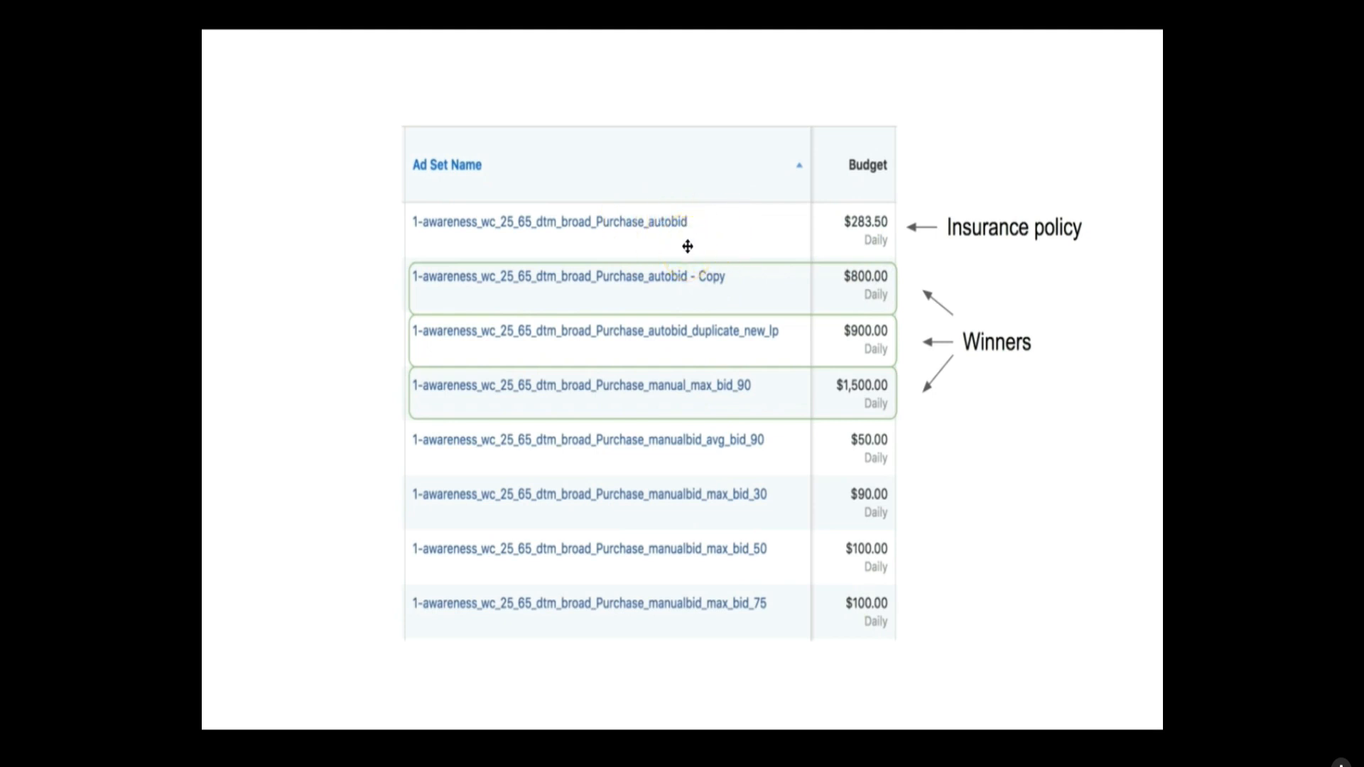
{"action": "mouse_move", "coordinate": [222, 350]}
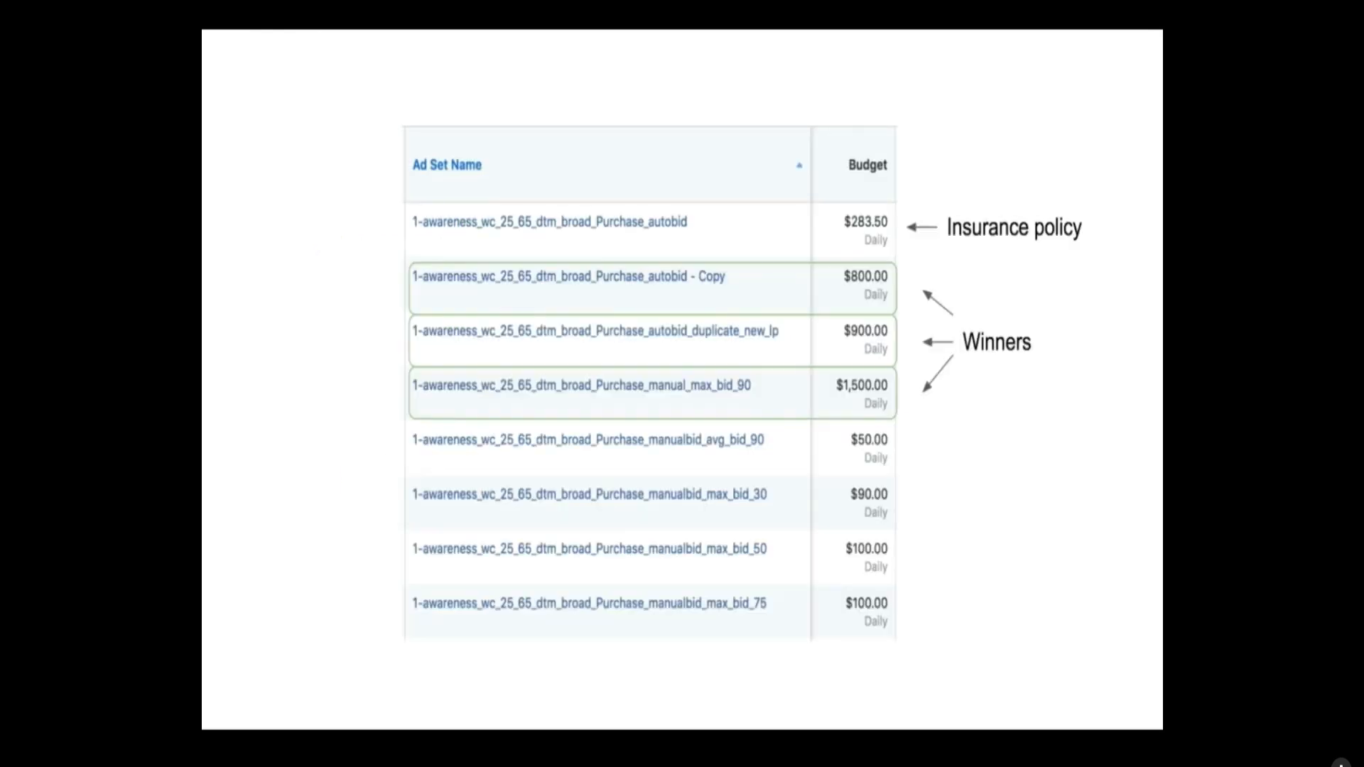
{"action": "mouse_move", "coordinate": [767, 392]}
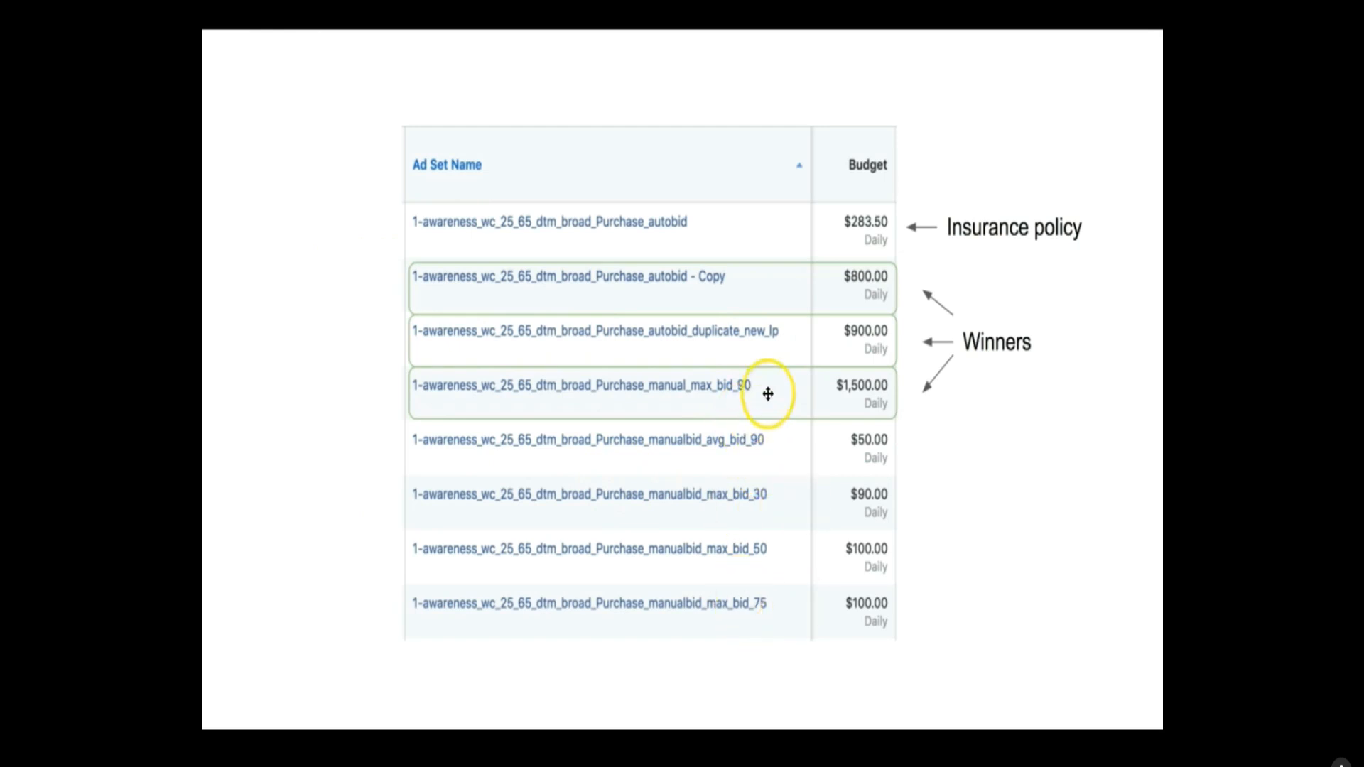
{"action": "mouse_move", "coordinate": [768, 337]}
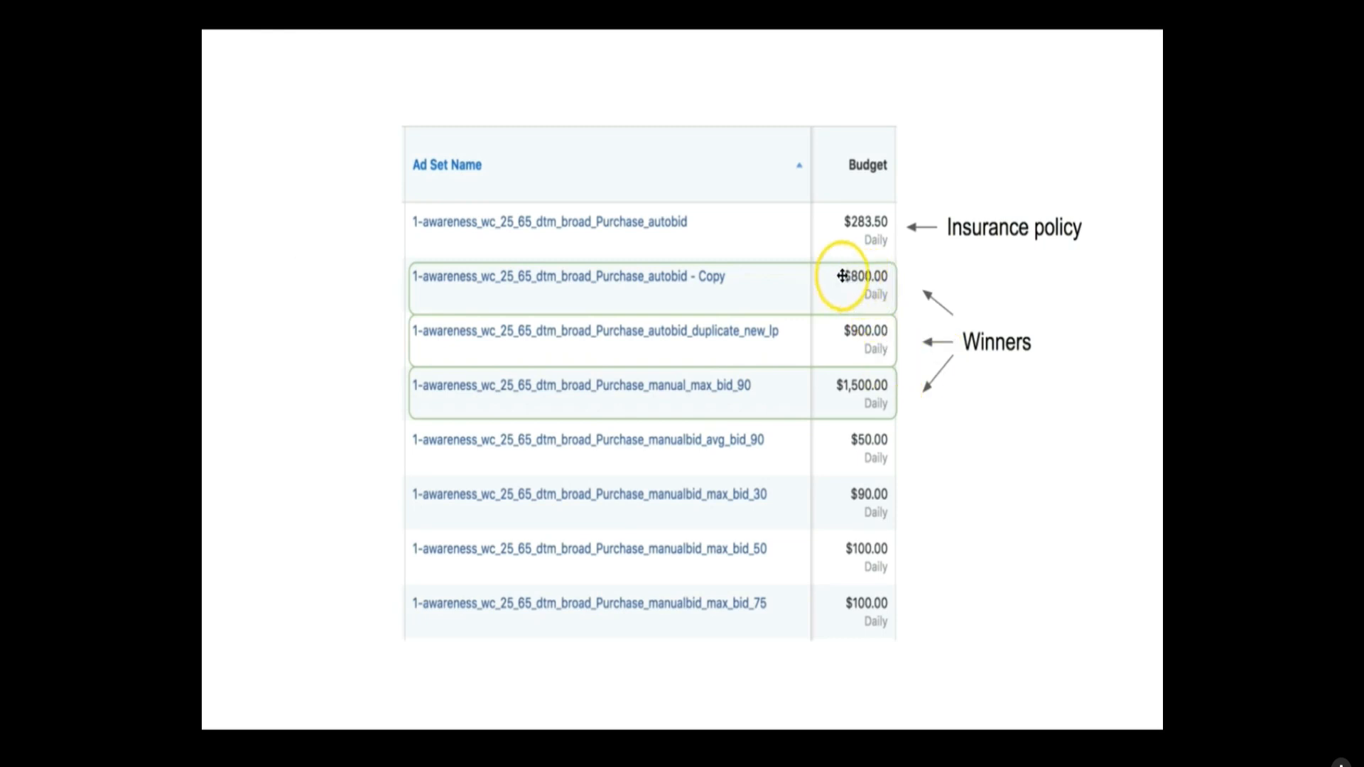
{"action": "mouse_move", "coordinate": [732, 338]}
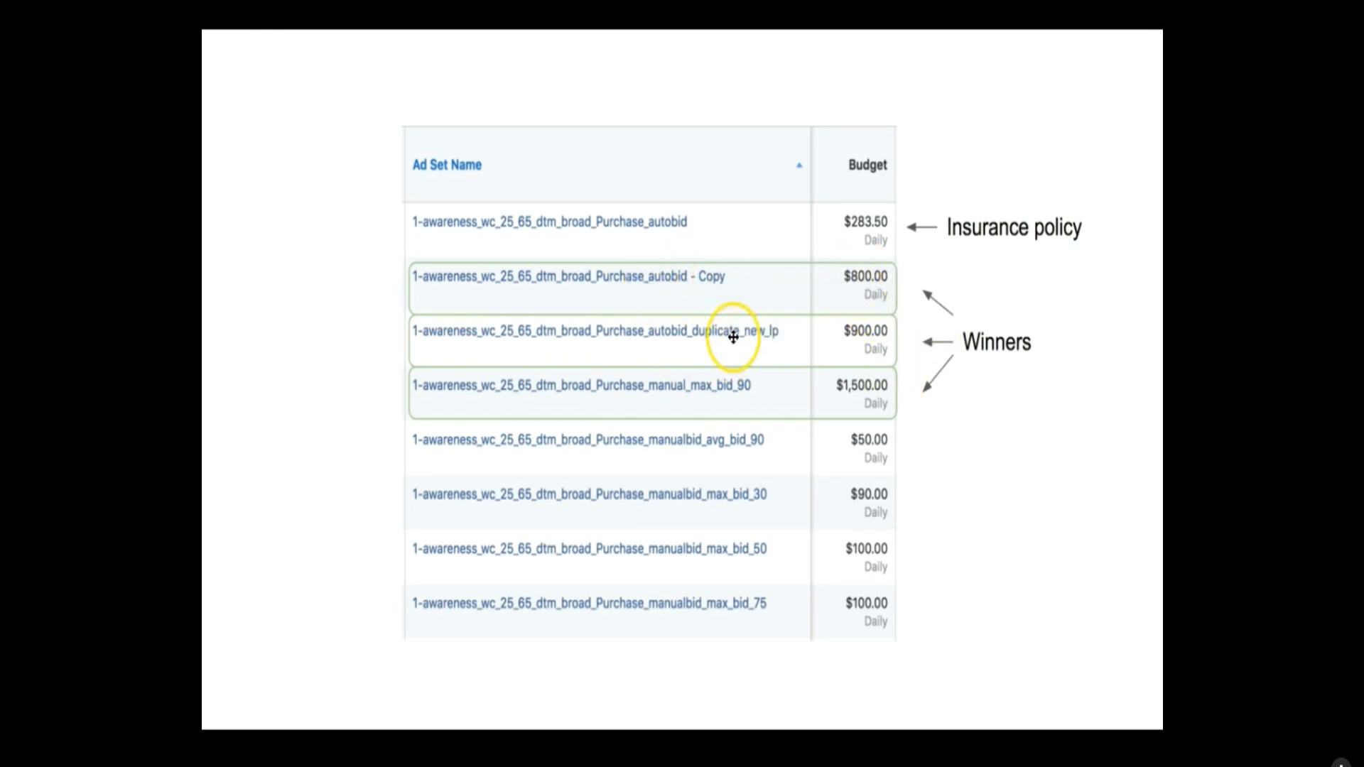